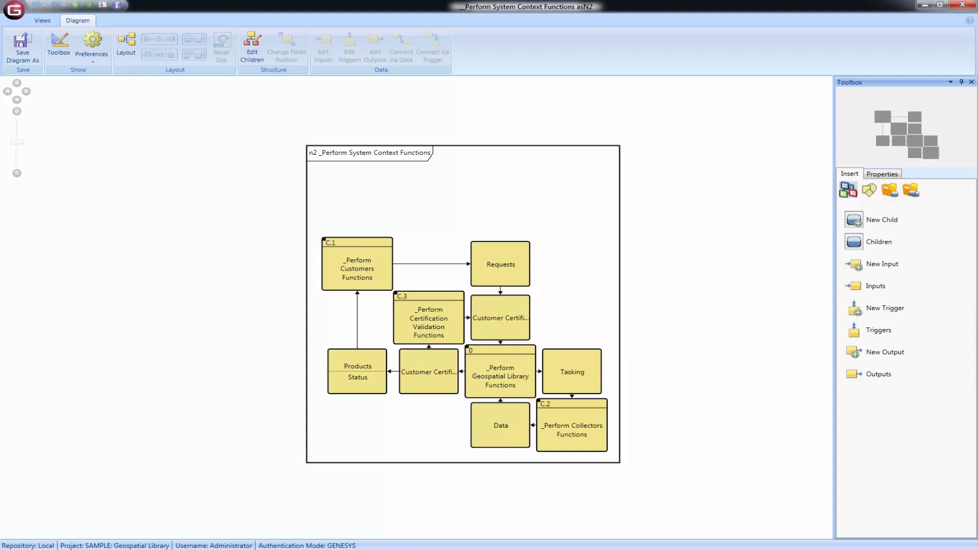
- Review the children list of the context function and close it
{"action": "left_click", "coordinate": [252, 47]}
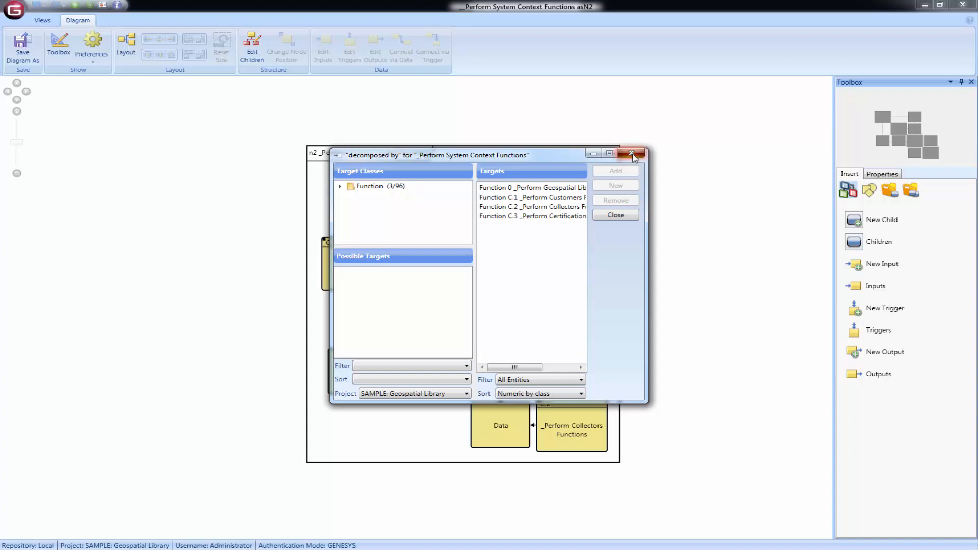
{"action": "left_click", "coordinate": [632, 153]}
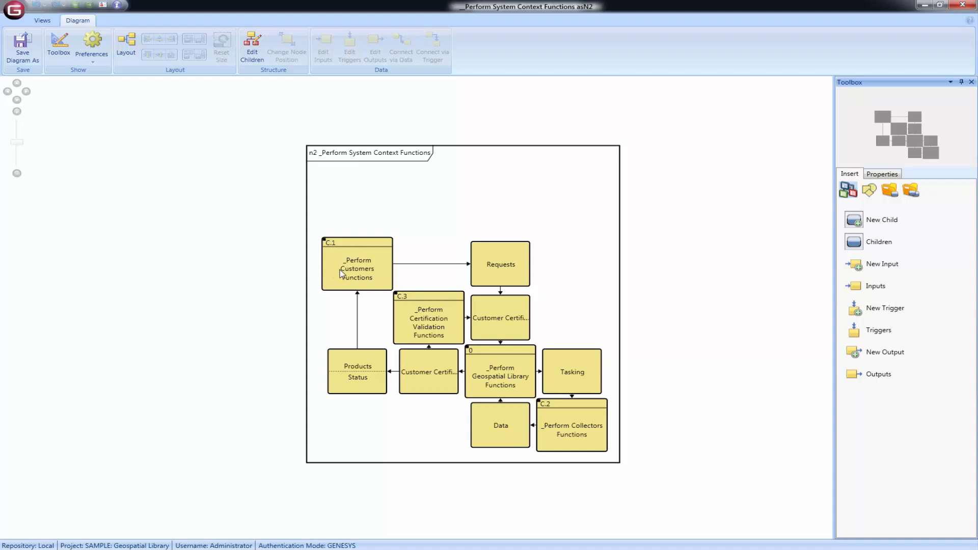
{"action": "mouse_move", "coordinate": [358, 268]}
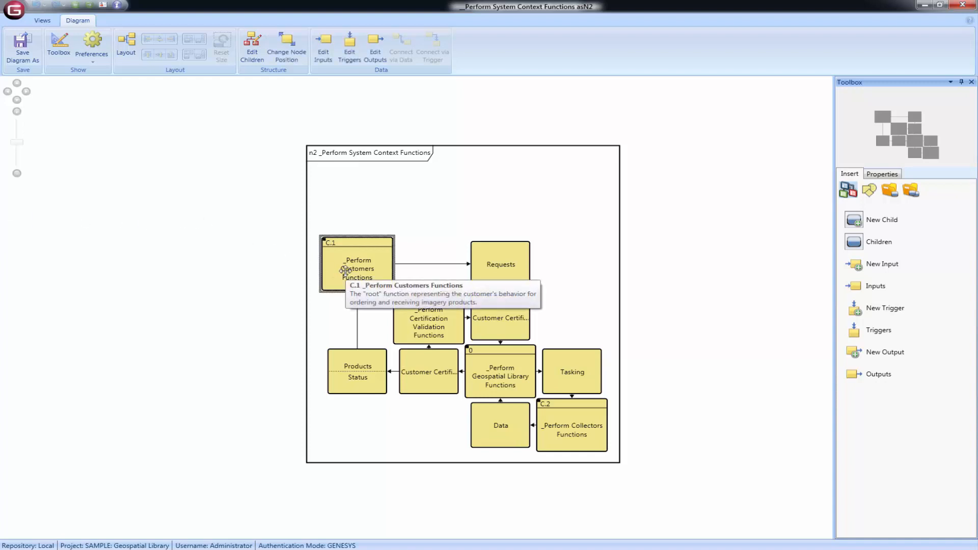
{"action": "mouse_move", "coordinate": [296, 77]}
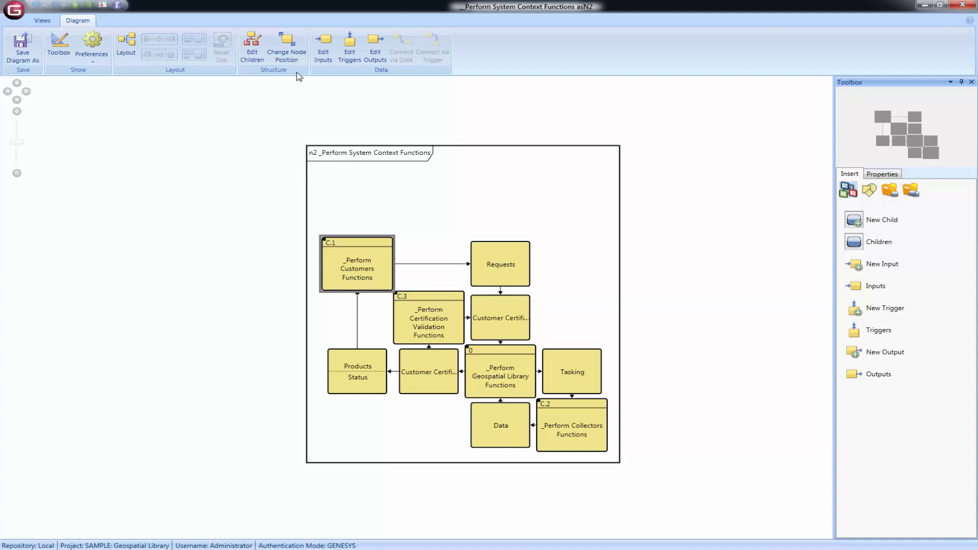
- Reorder the Customers Functions node on the N2 diagonal, dismissing the node position prompts
{"action": "left_click", "coordinate": [286, 46]}
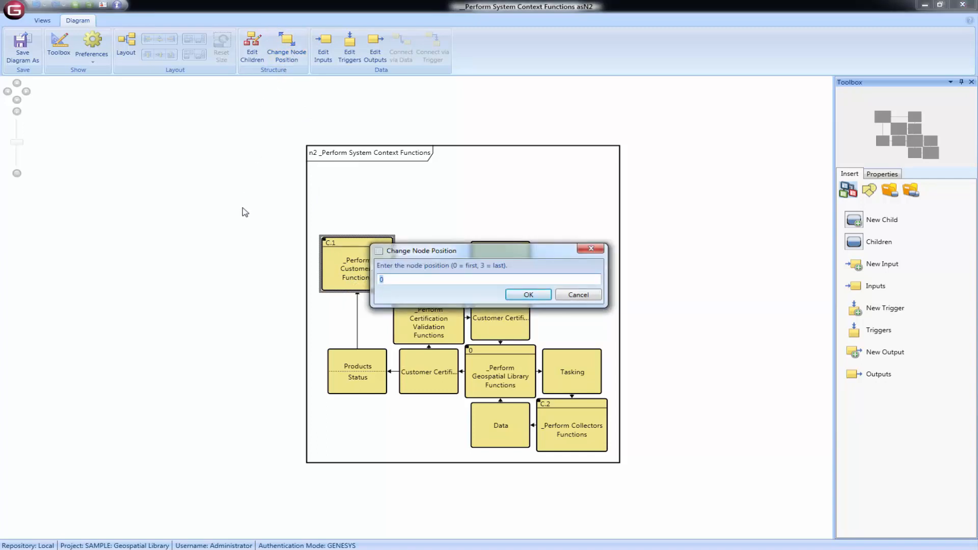
{"action": "mouse_move", "coordinate": [359, 226]}
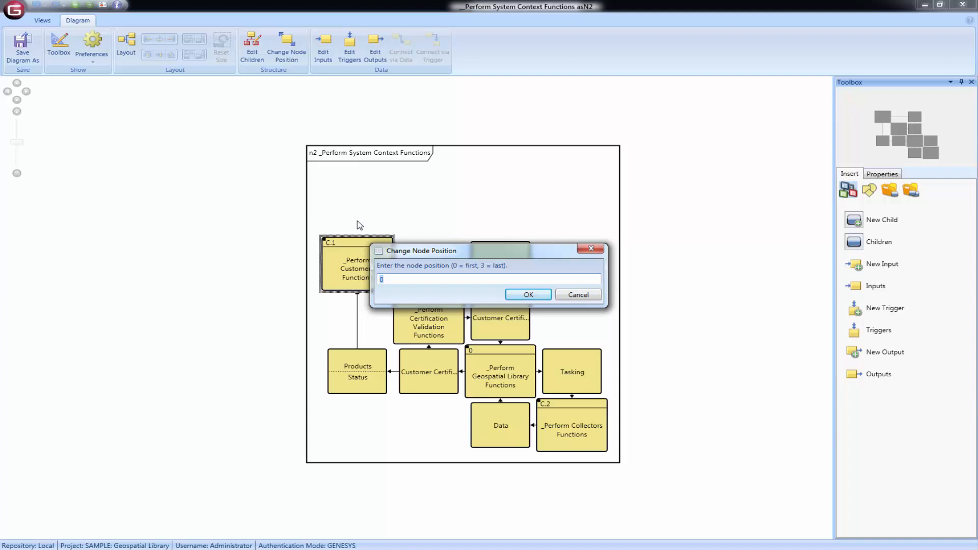
{"action": "left_click", "coordinate": [528, 295]}
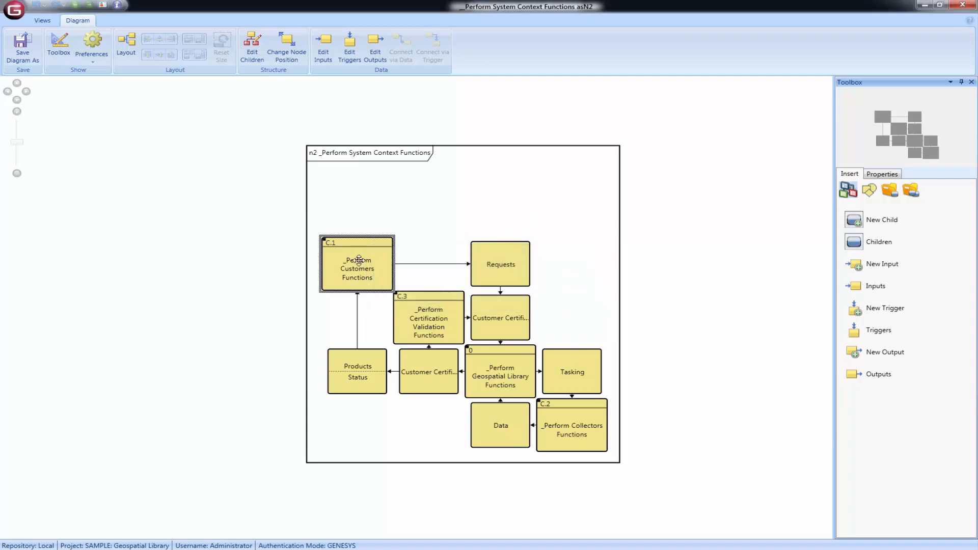
{"action": "right_click", "coordinate": [357, 261]}
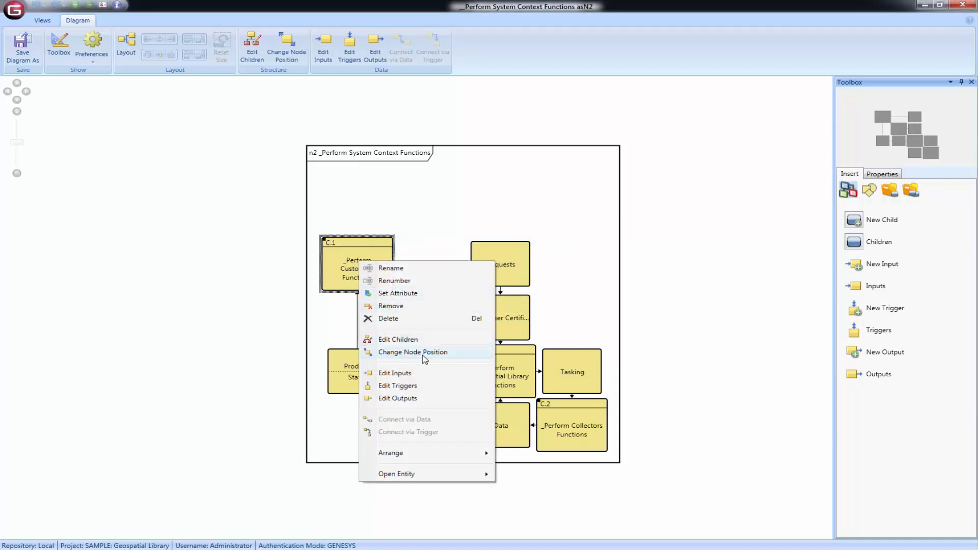
{"action": "left_click", "coordinate": [412, 351]}
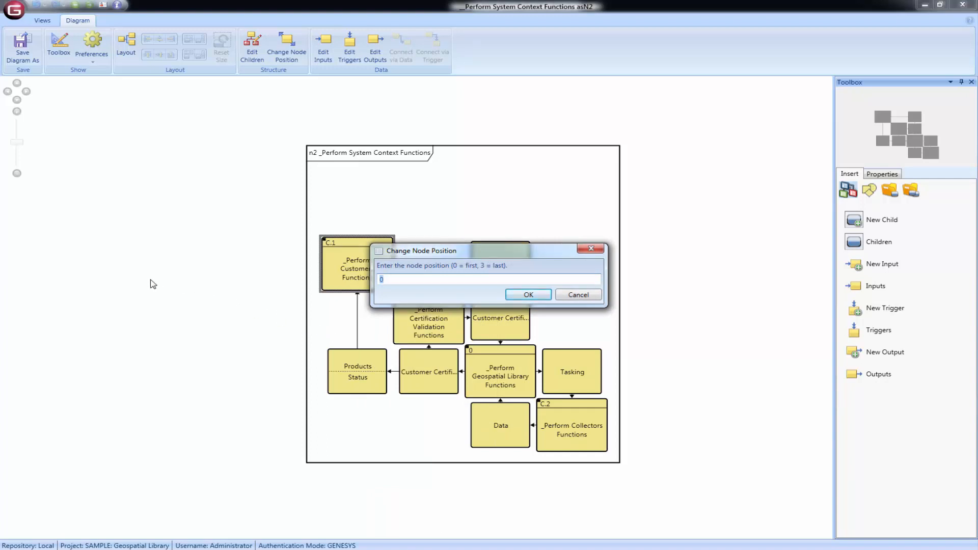
{"action": "mouse_move", "coordinate": [557, 260]}
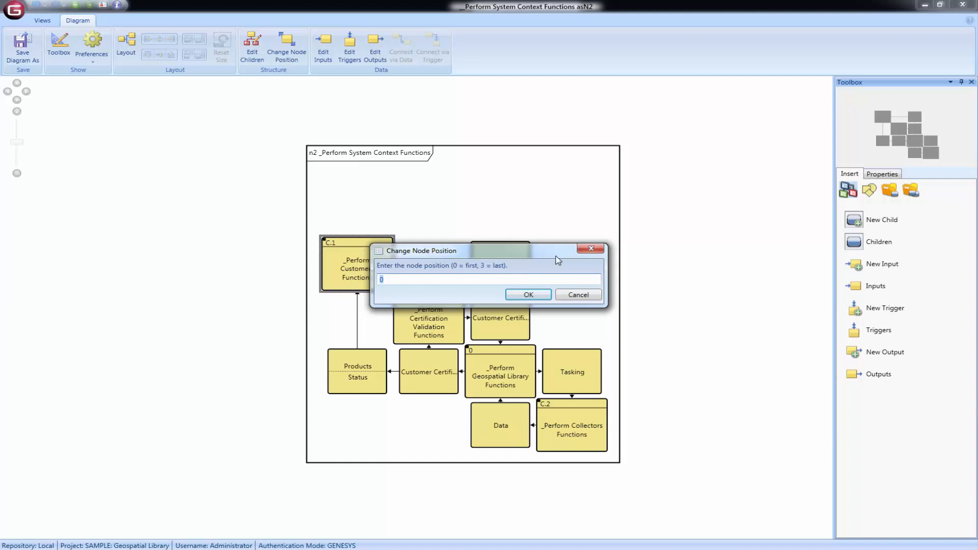
{"action": "left_click", "coordinate": [528, 294]}
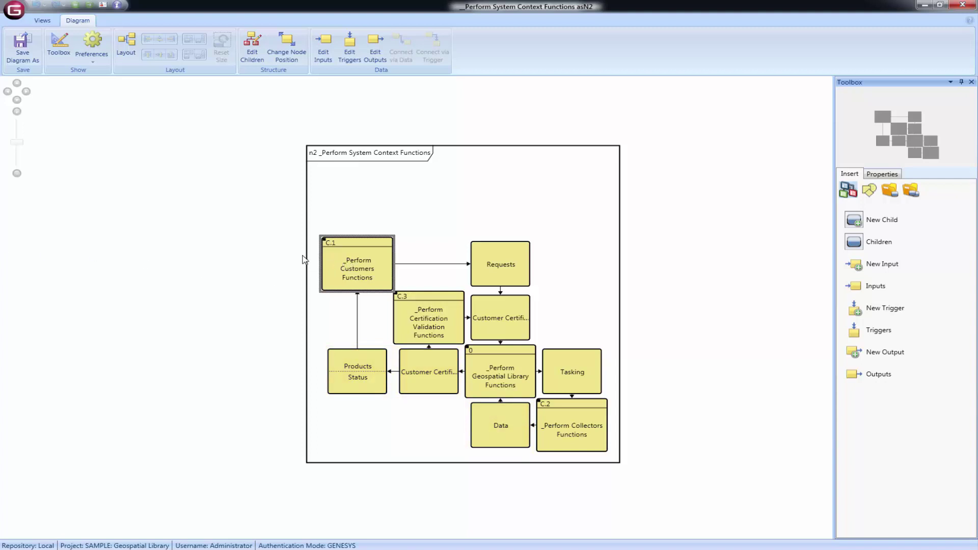
{"action": "mouse_move", "coordinate": [260, 242]}
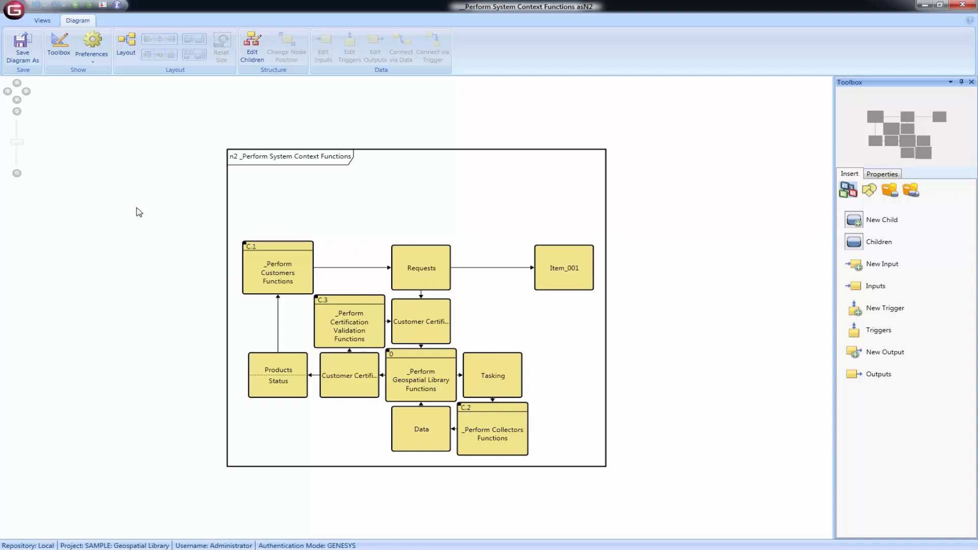
- Add output item Item_001 flowing from the C.1 Customers Functions node
{"action": "left_click", "coordinate": [277, 375]}
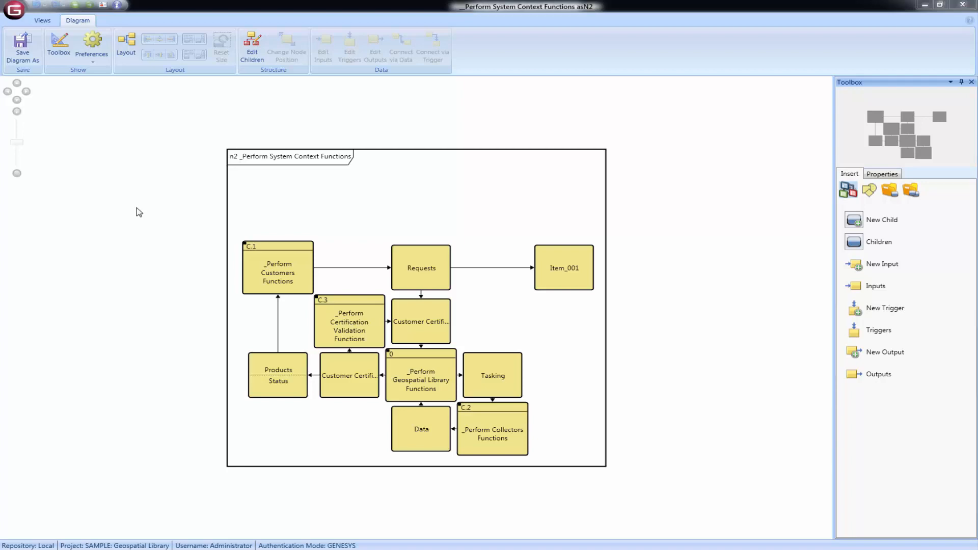
- Open the _Perform Customers Functions property sheet and start editing its Description field
{"action": "left_click", "coordinate": [277, 268]}
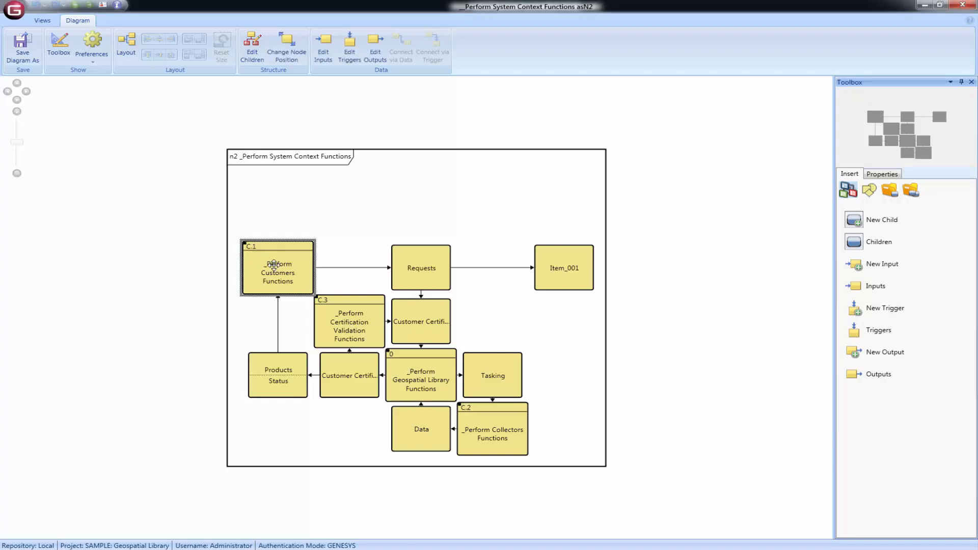
{"action": "double_click", "coordinate": [277, 272]}
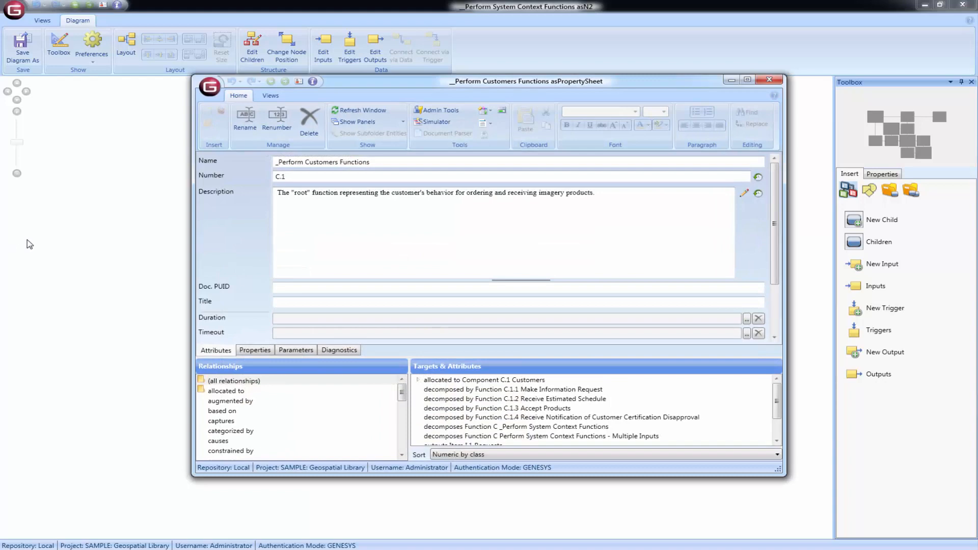
{"action": "mouse_move", "coordinate": [429, 198]}
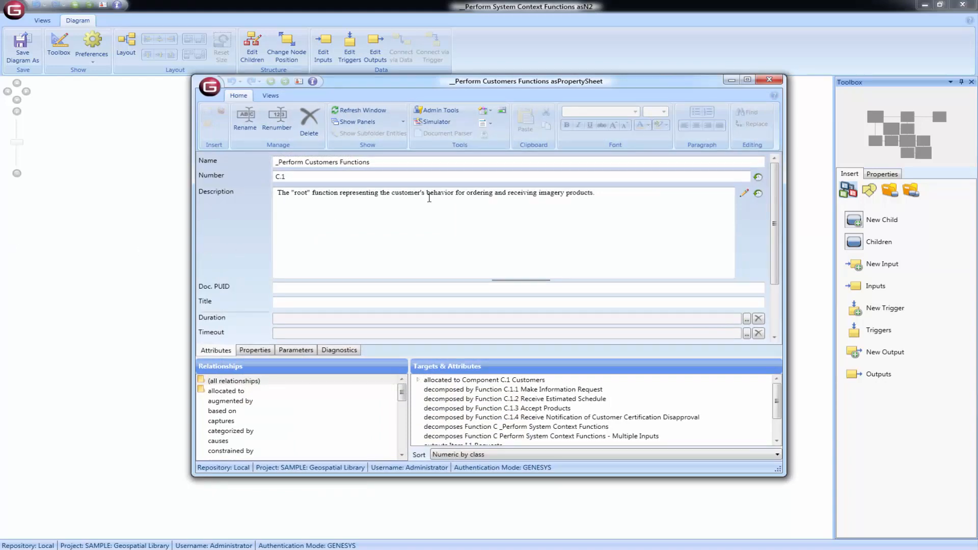
{"action": "left_click", "coordinate": [768, 79]}
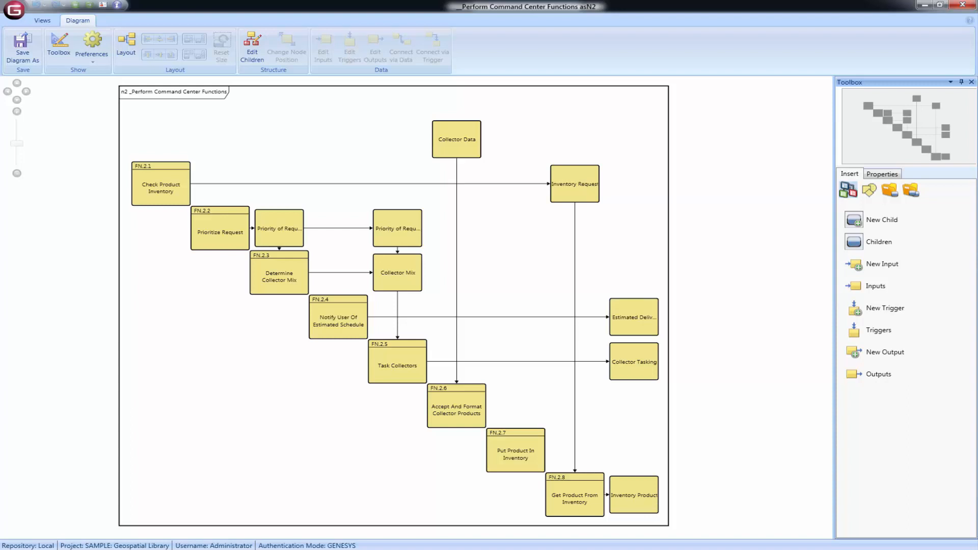
- Bring up the diagram Preferences over the Command Center Functions N2 diagram
{"action": "left_click", "coordinate": [456, 140]}
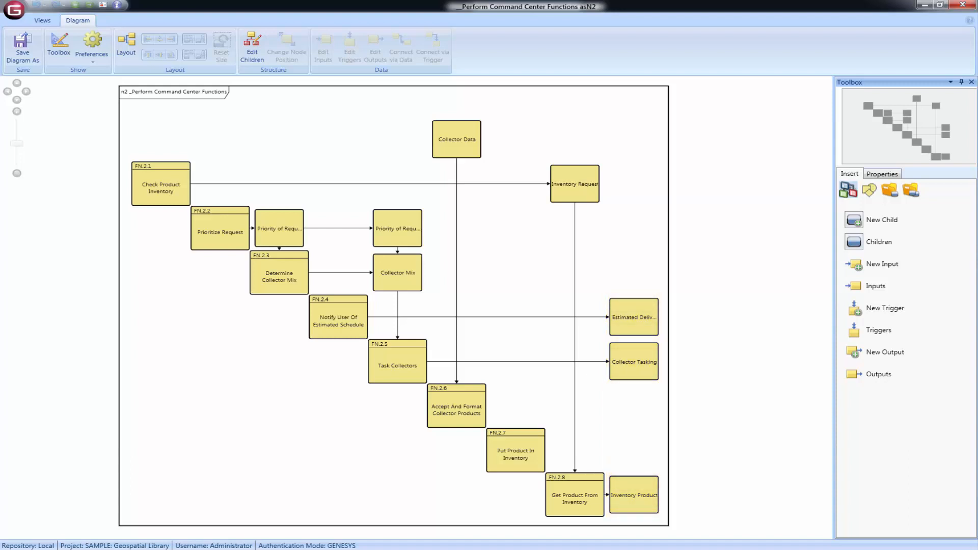
{"action": "left_click", "coordinate": [90, 47]}
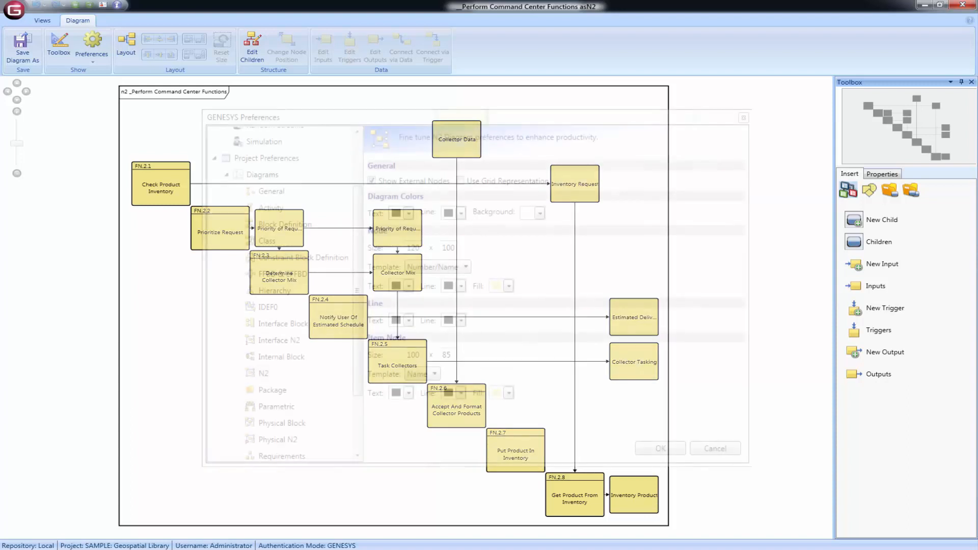